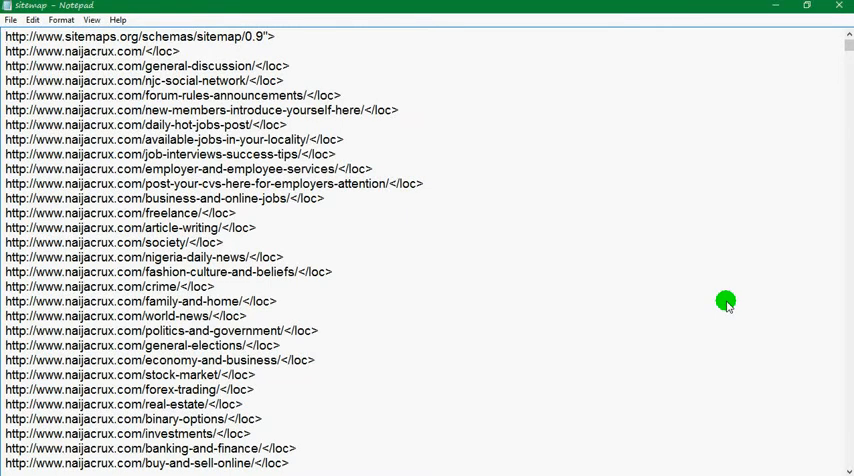
- Scroll through the sitemap and pick out one closing </loc> tag among the URLs
scroll("down", 3)
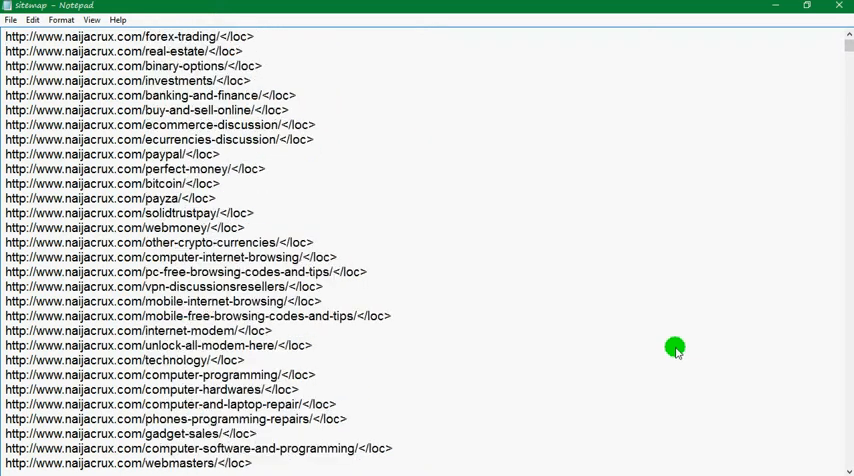
scroll("down", 3)
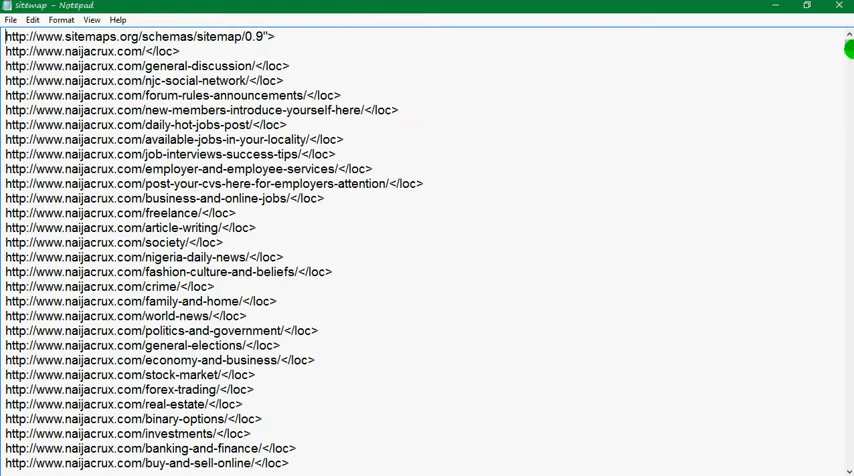
scroll("down", 3)
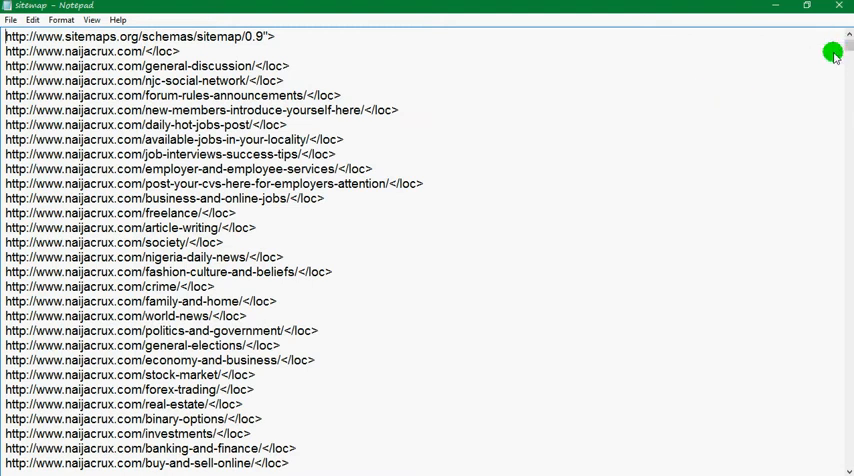
mouse_move(748, 130)
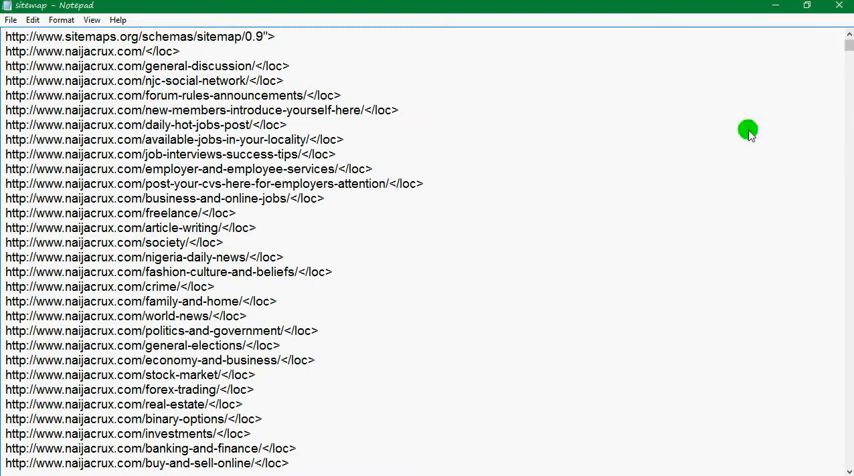
scroll("down", 3)
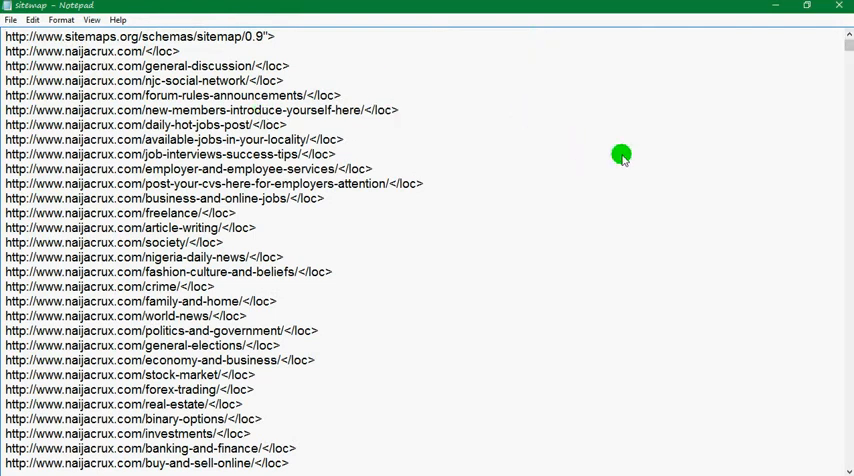
mouse_move(440, 124)
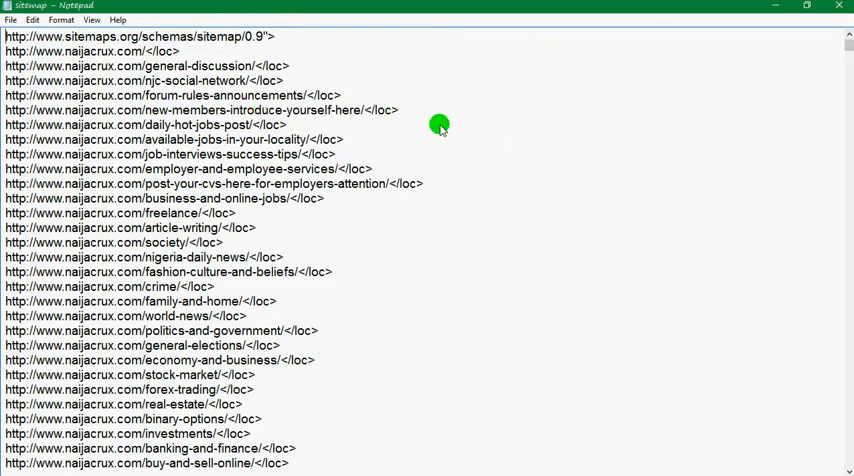
double_click(384, 110)
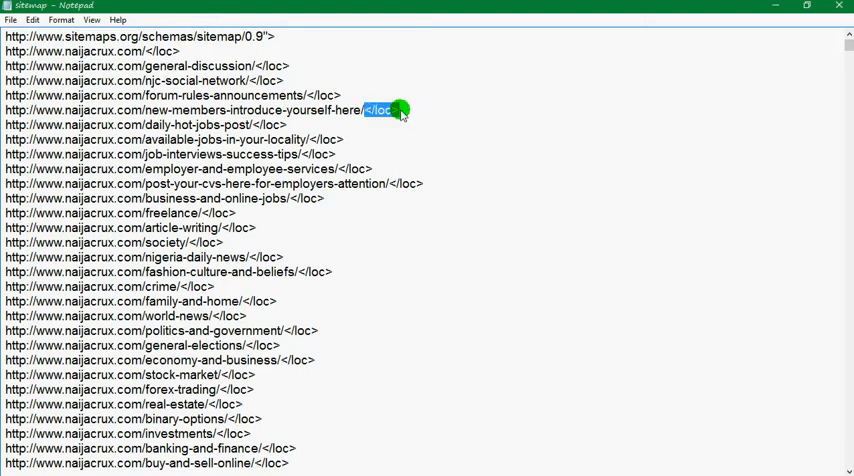
mouse_move(444, 118)
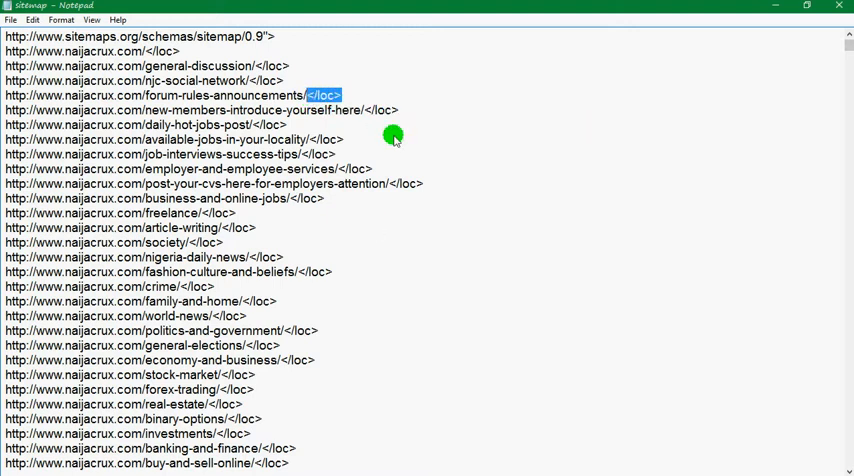
scroll("down", 3)
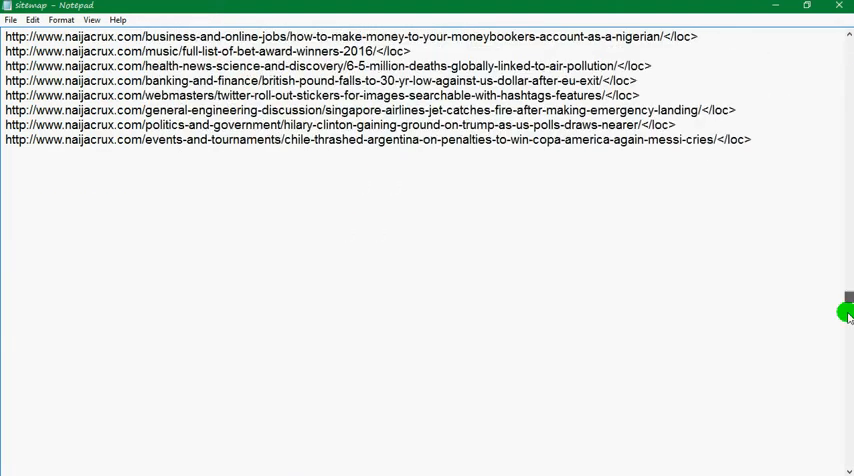
scroll("down", 3)
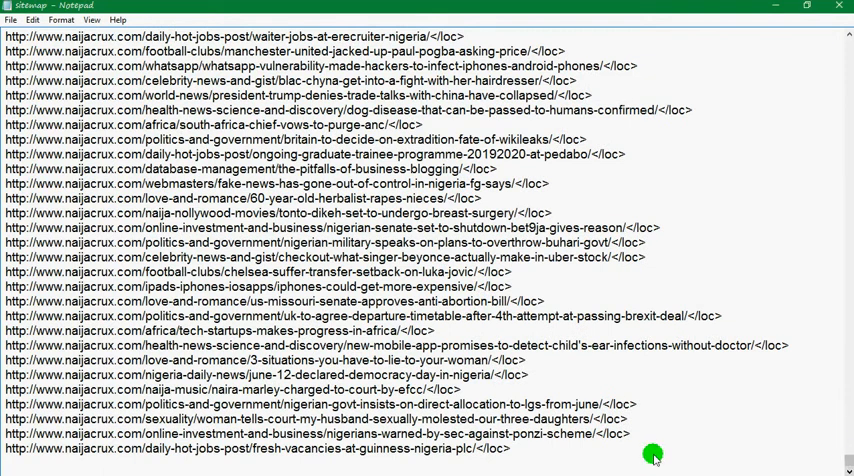
mouse_move(570, 462)
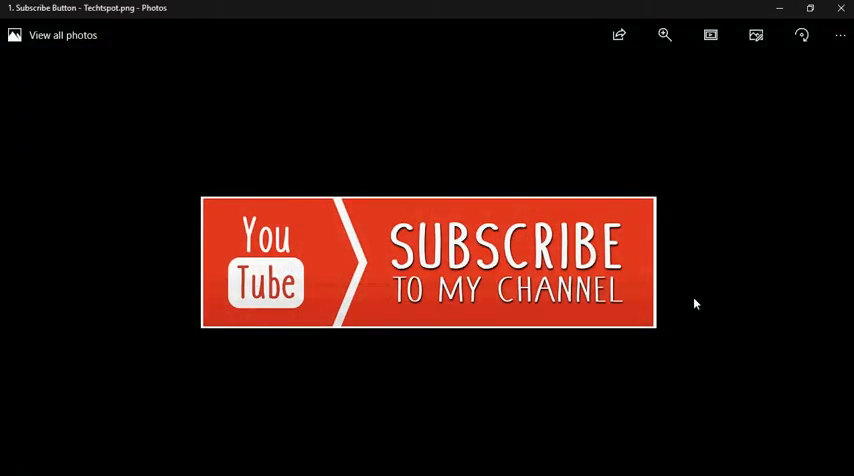
mouse_move(658, 388)
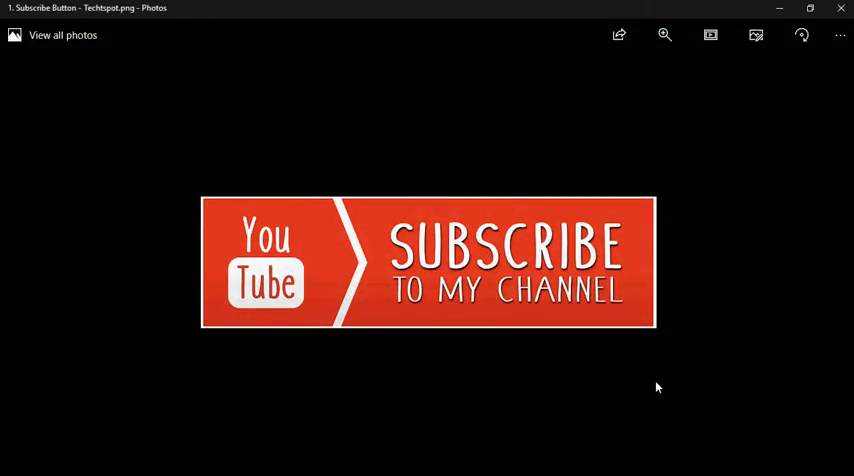
mouse_move(630, 444)
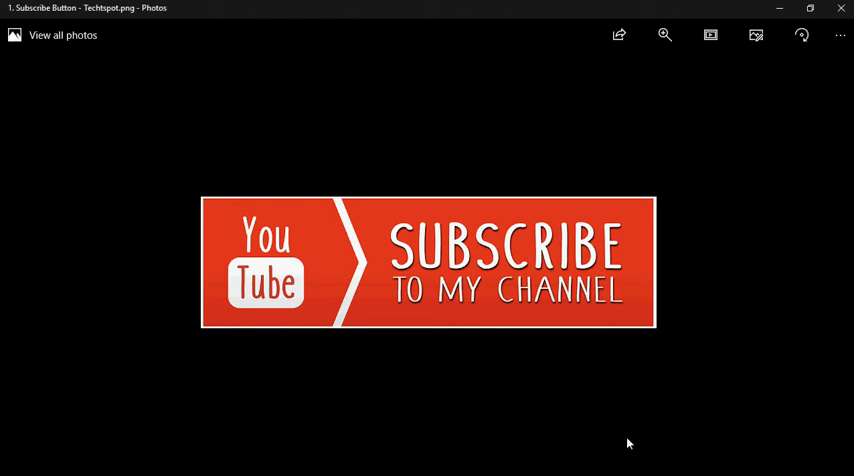
mouse_move(670, 450)
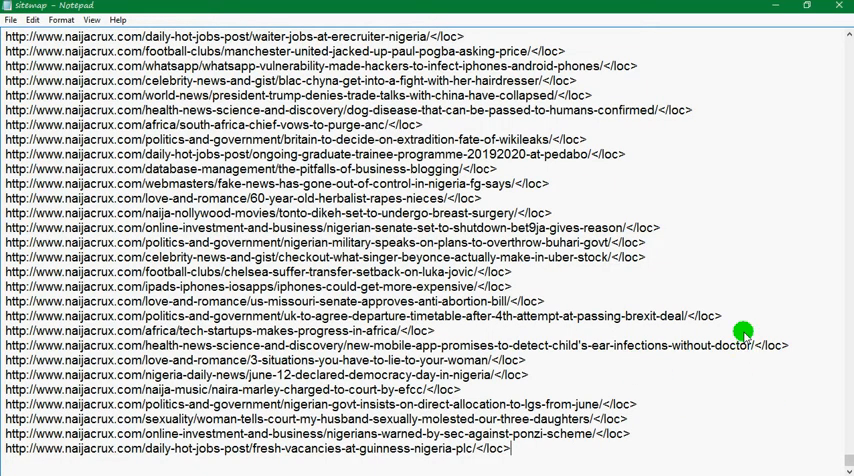
mouse_move(622, 304)
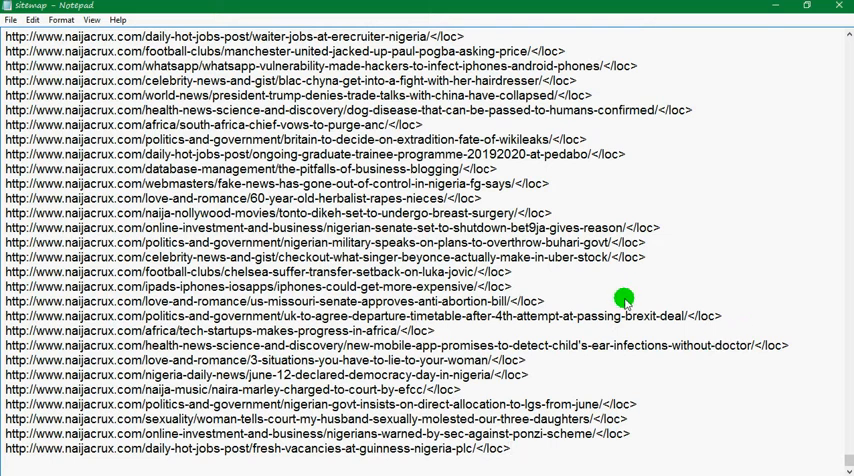
- Select the </loc> tag after the first site URL as the text to strip
scroll("down", 3)
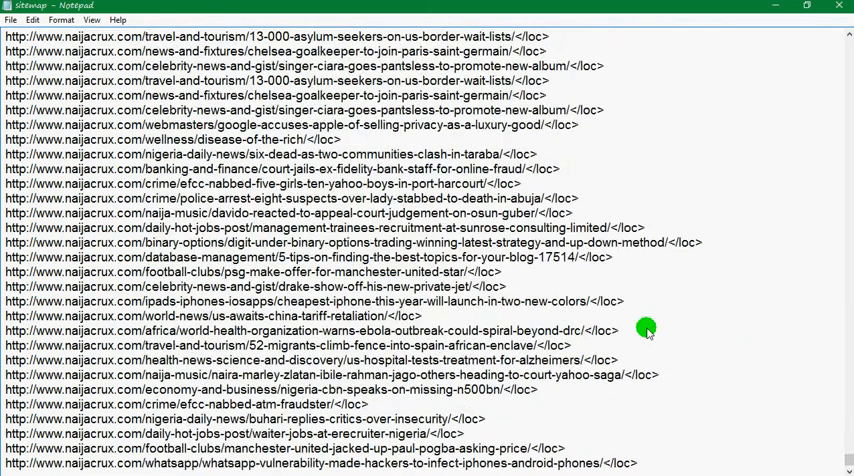
scroll("up", 3)
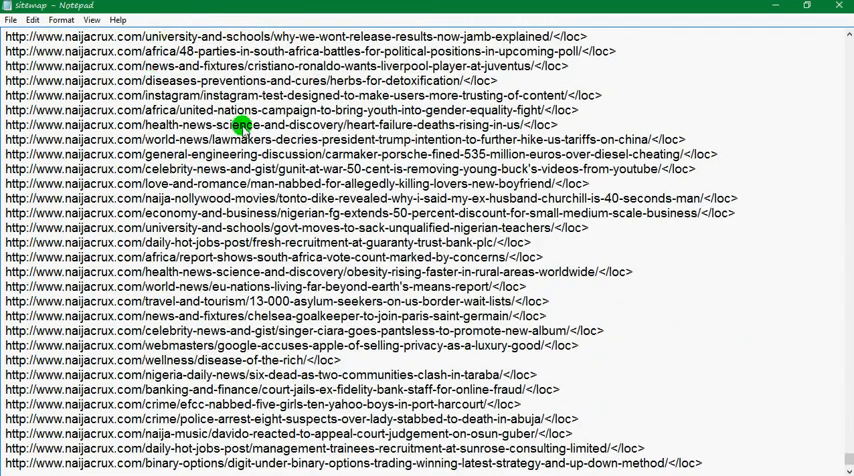
scroll("down", 3)
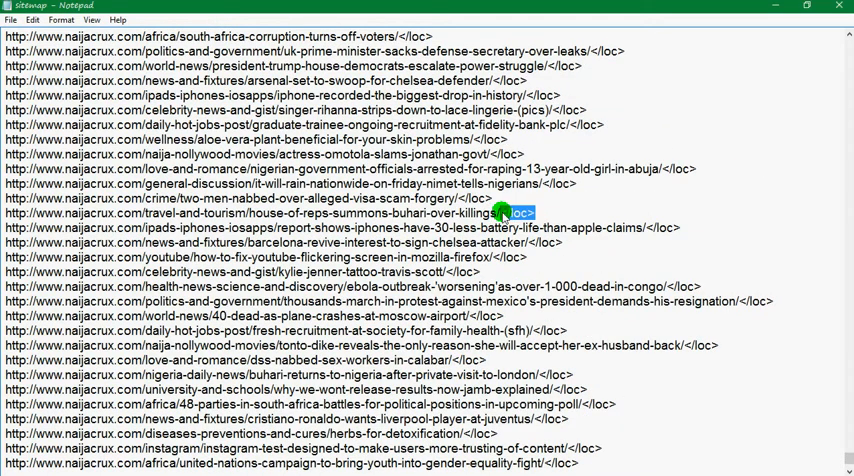
double_click(512, 212)
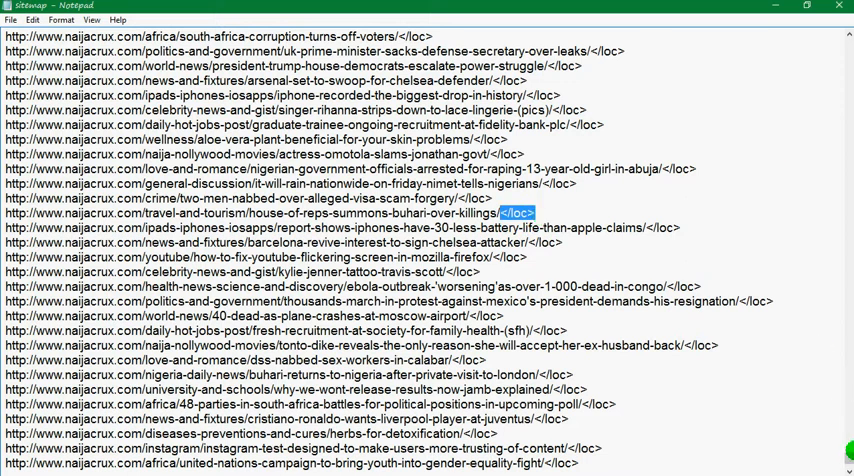
scroll("down", 3)
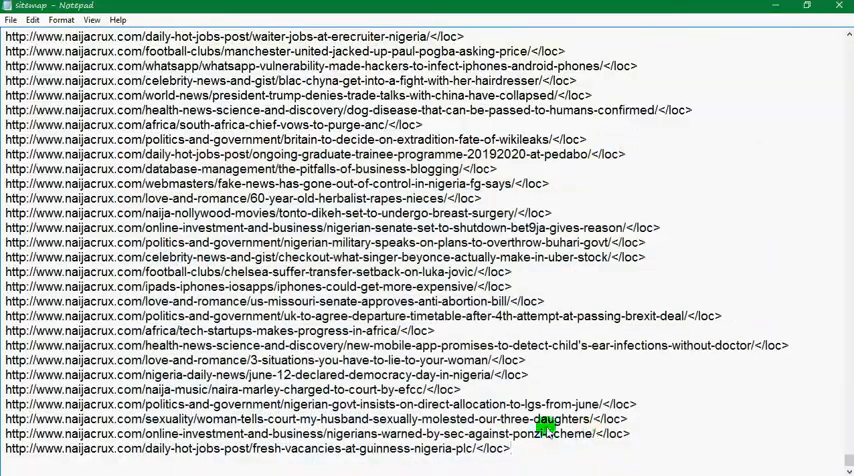
scroll("down", 3)
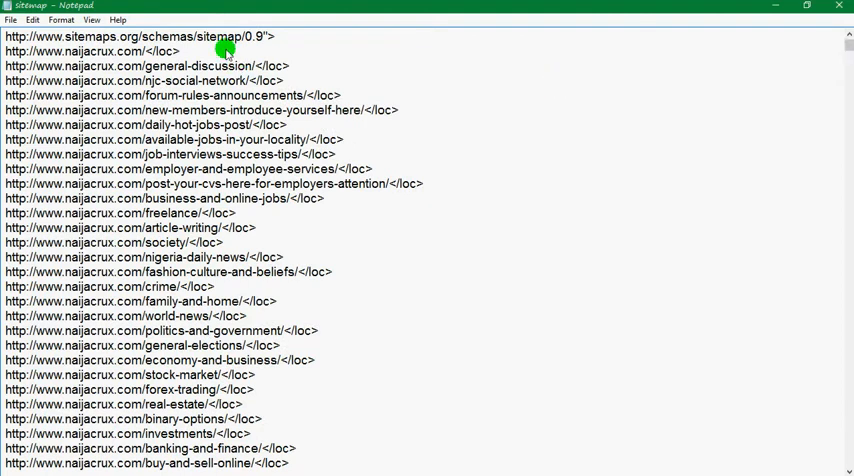
mouse_move(296, 64)
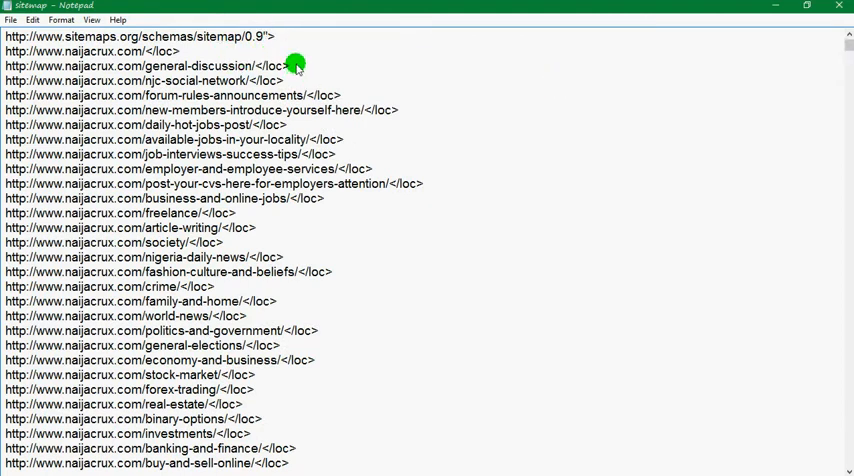
scroll("down", 3)
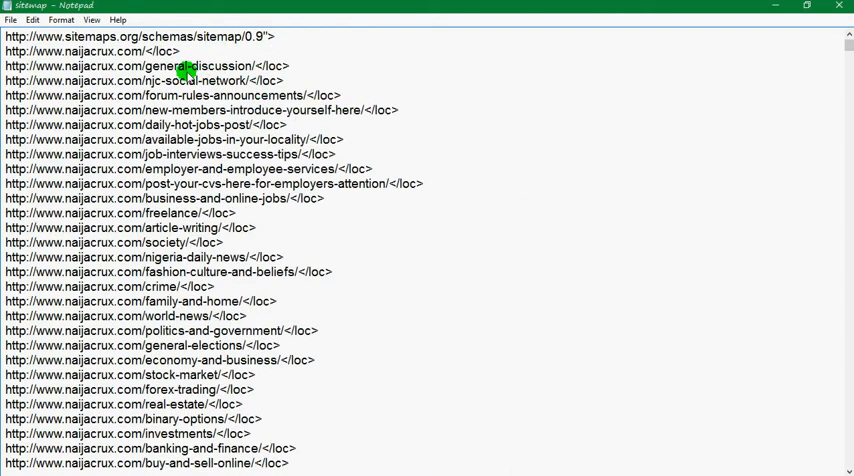
mouse_move(358, 104)
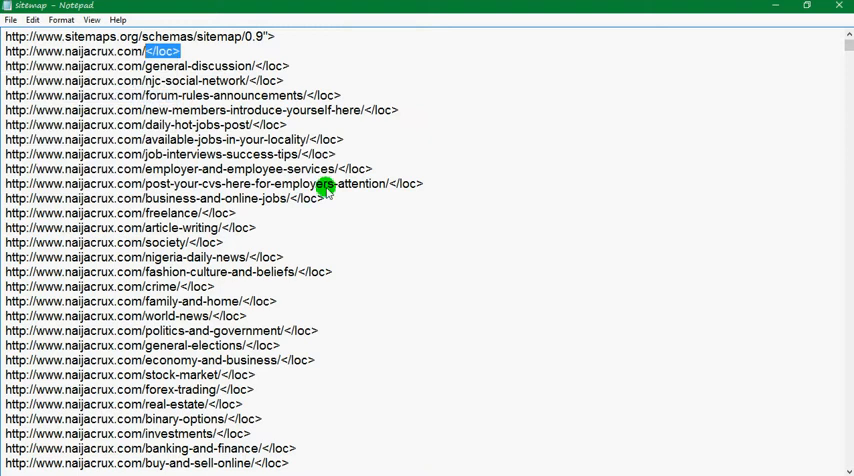
- Bring up the Replace dialog from the Edit menu
left_click(12, 16)
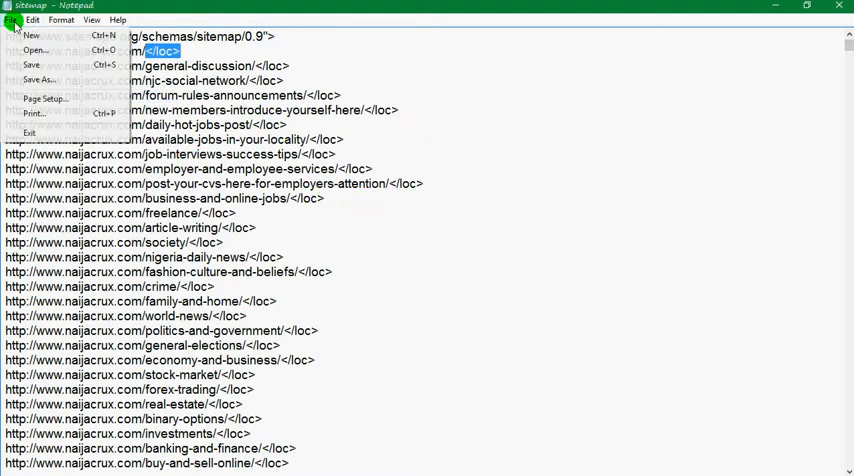
left_click(32, 20)
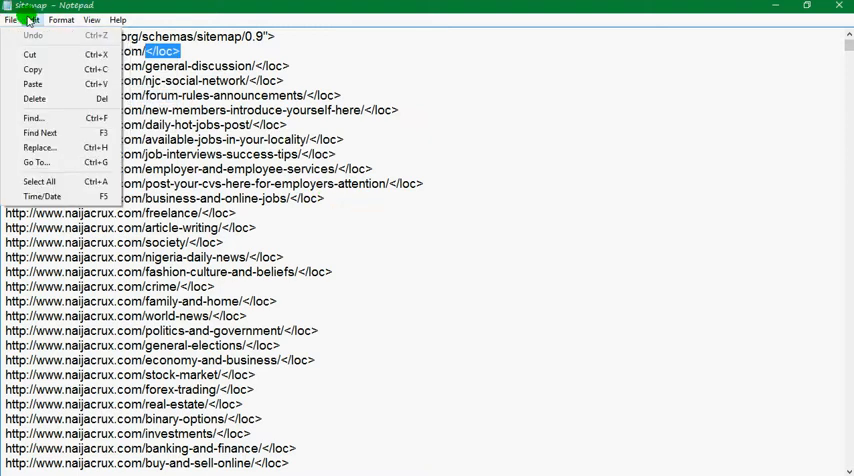
left_click(44, 148)
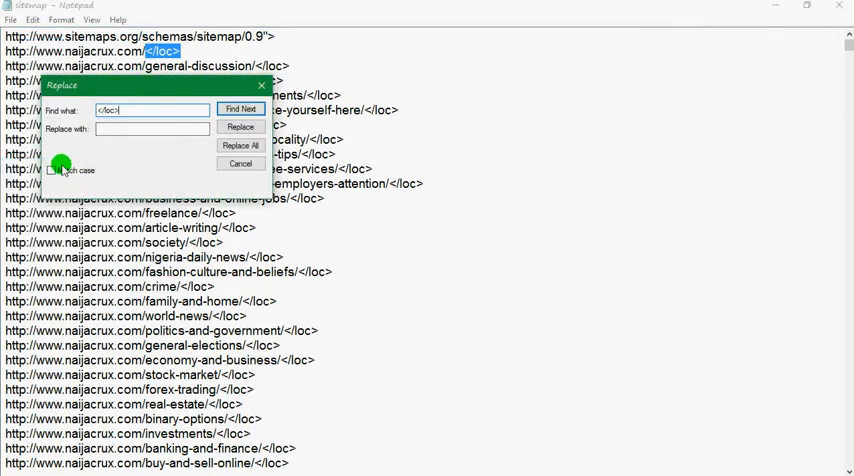
- Replace every </loc> tag with nothing via Replace All, leaving plain URLs
left_click(54, 168)
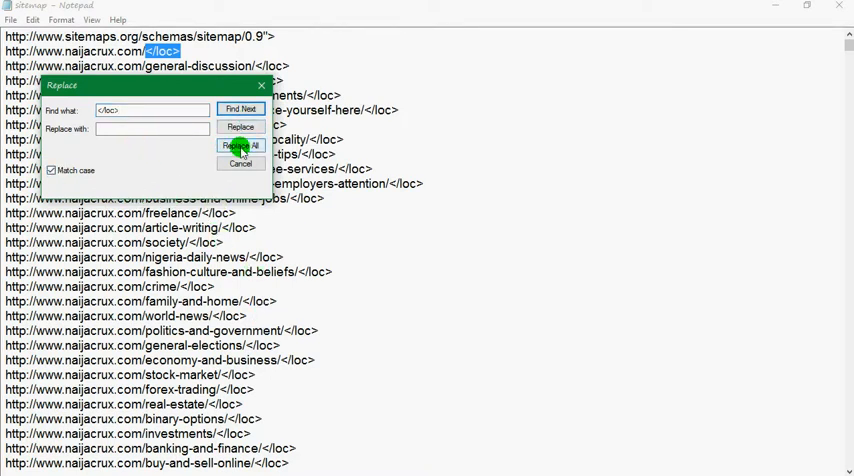
left_click(240, 144)
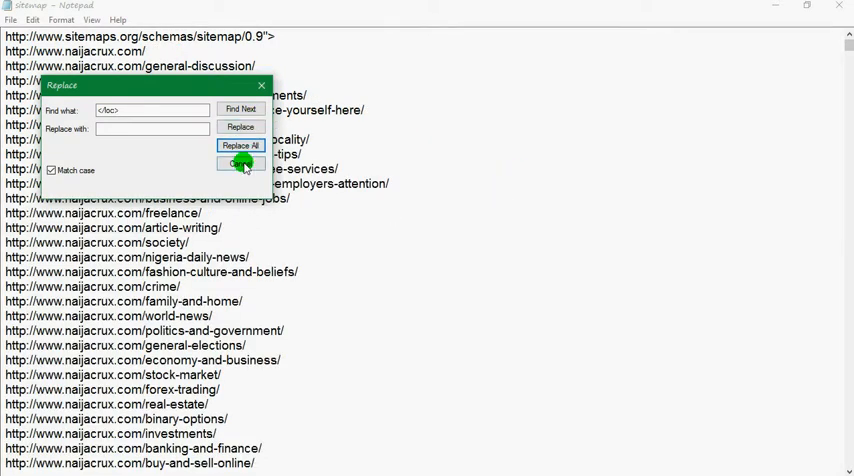
left_click(240, 164)
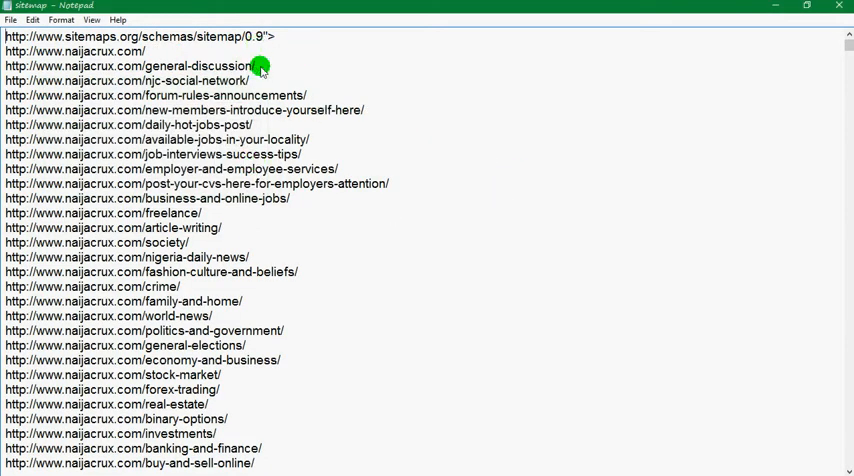
mouse_move(348, 172)
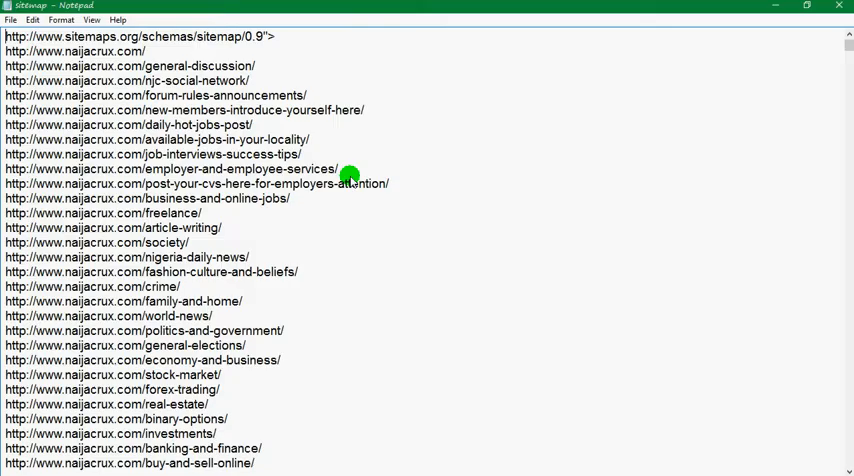
scroll("down", 3)
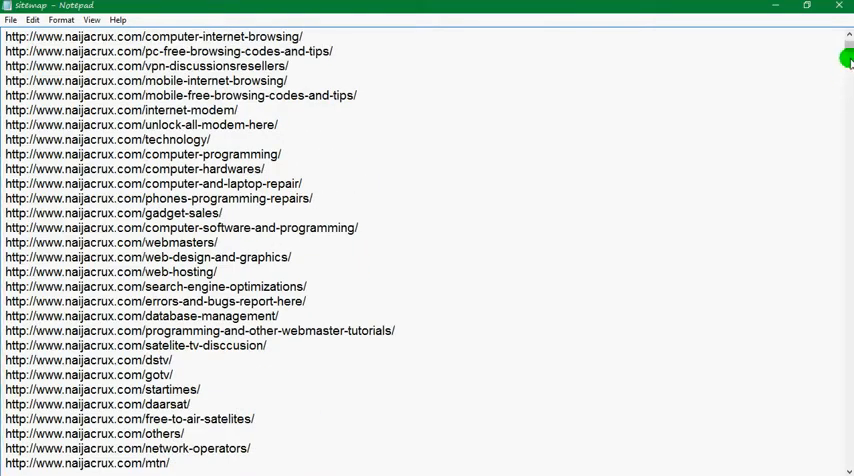
scroll("down", 3)
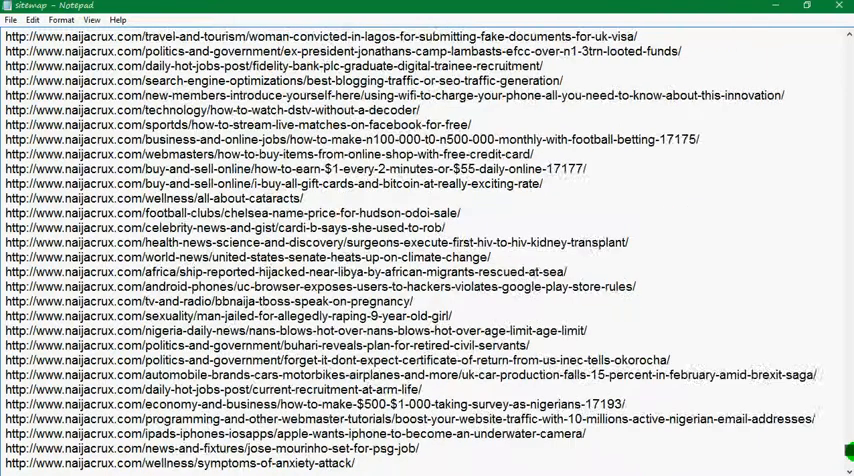
scroll("down", 3)
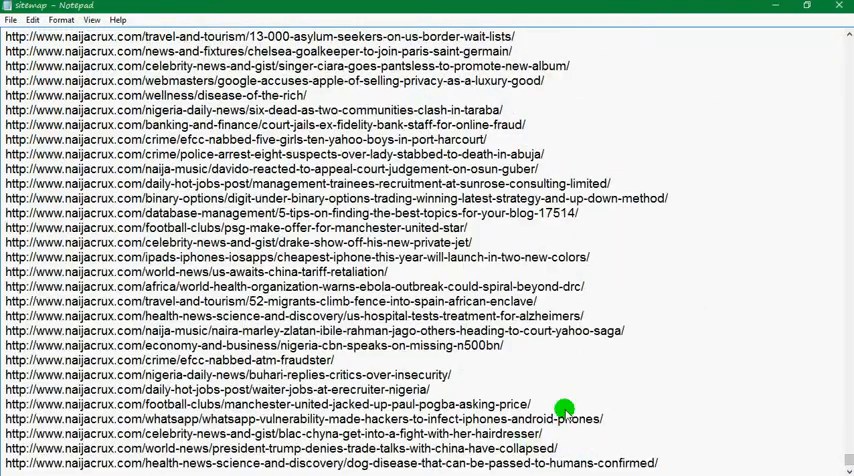
scroll("down", 3)
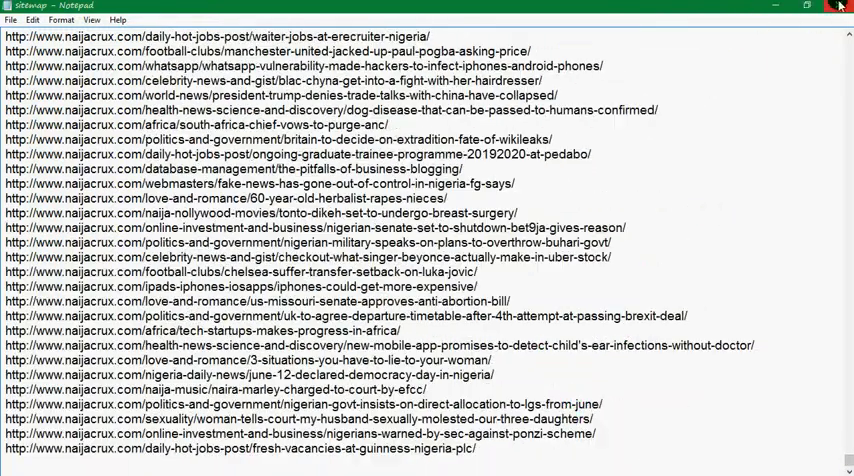
- Save the tag-free sitemap when prompted on closing the file
left_click(840, 8)
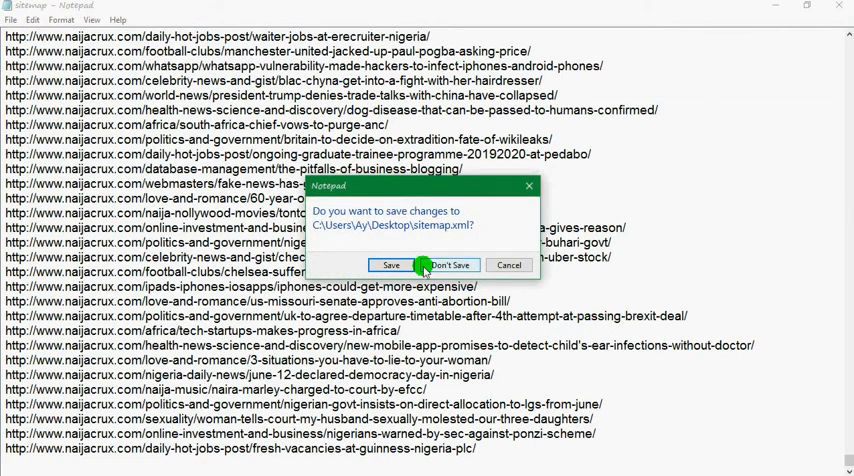
left_click(452, 264)
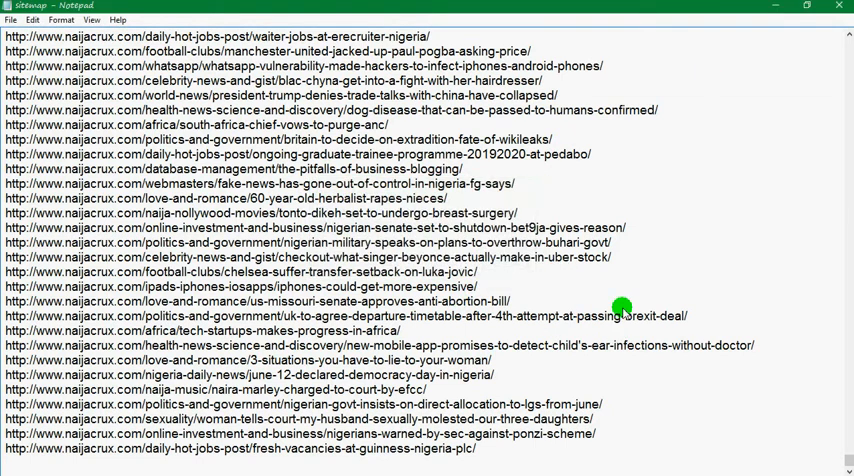
mouse_move(600, 284)
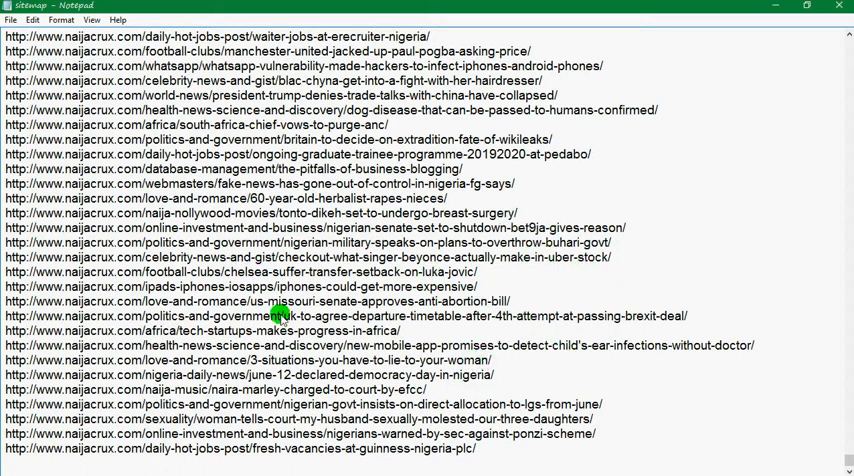
scroll("down", 3)
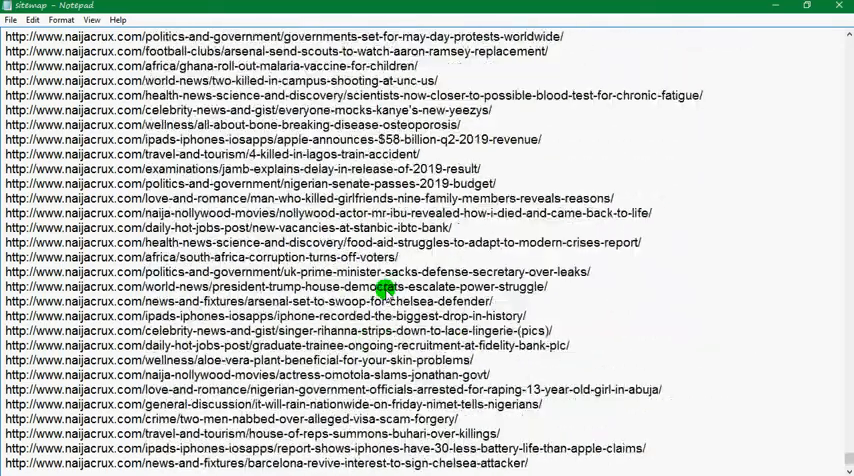
scroll("down", 3)
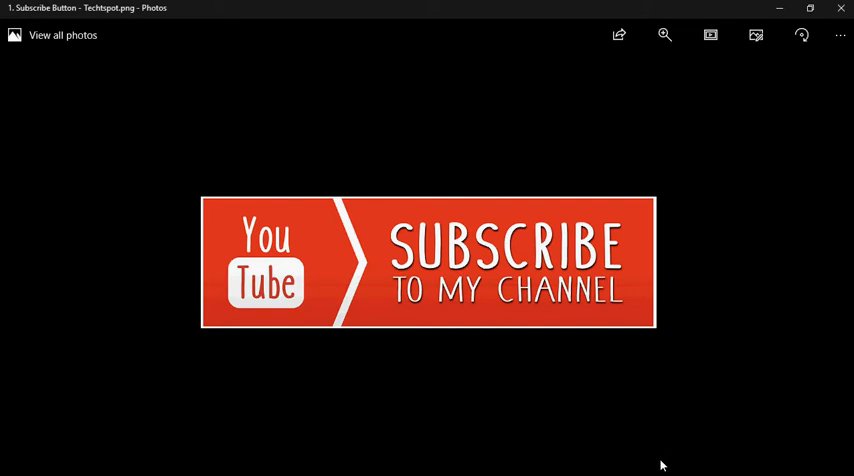
mouse_move(722, 414)
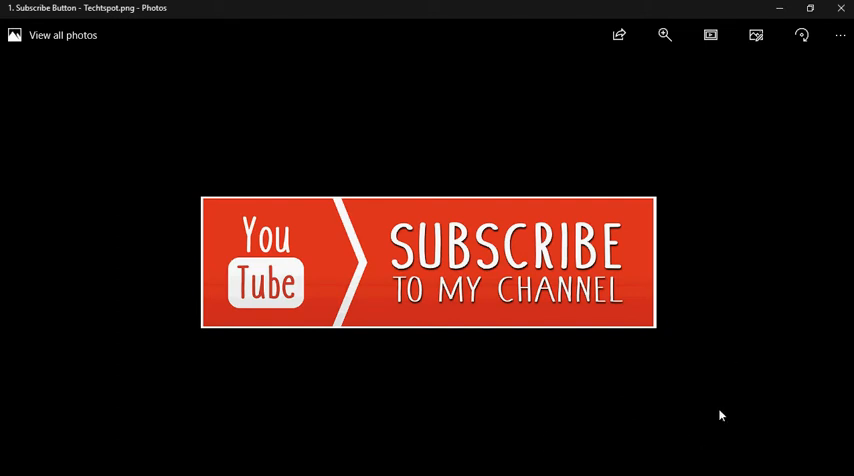